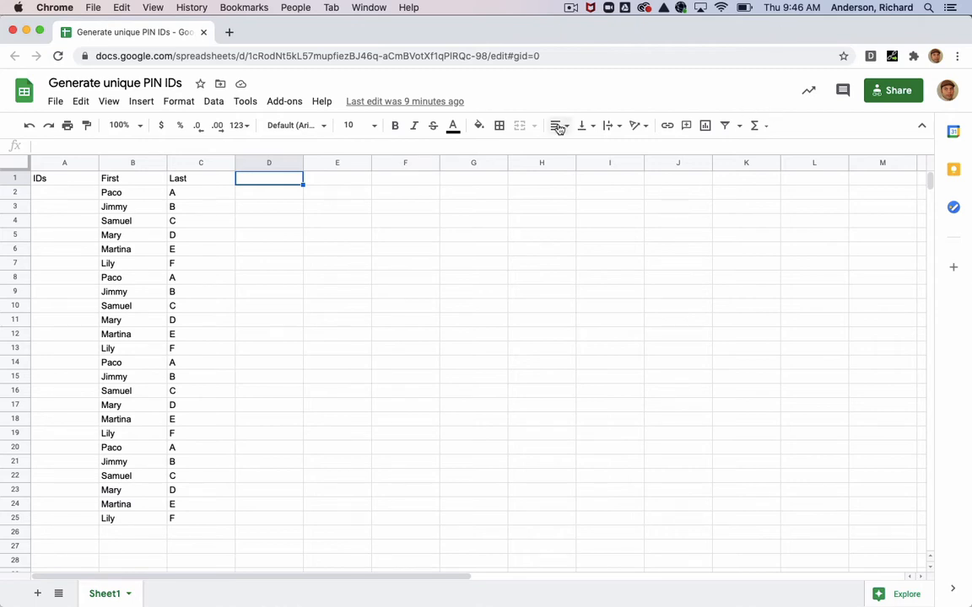
# Show the Tools menu of the Generate unique PIN IDs spreadsheet.
pyautogui.click(244, 101)
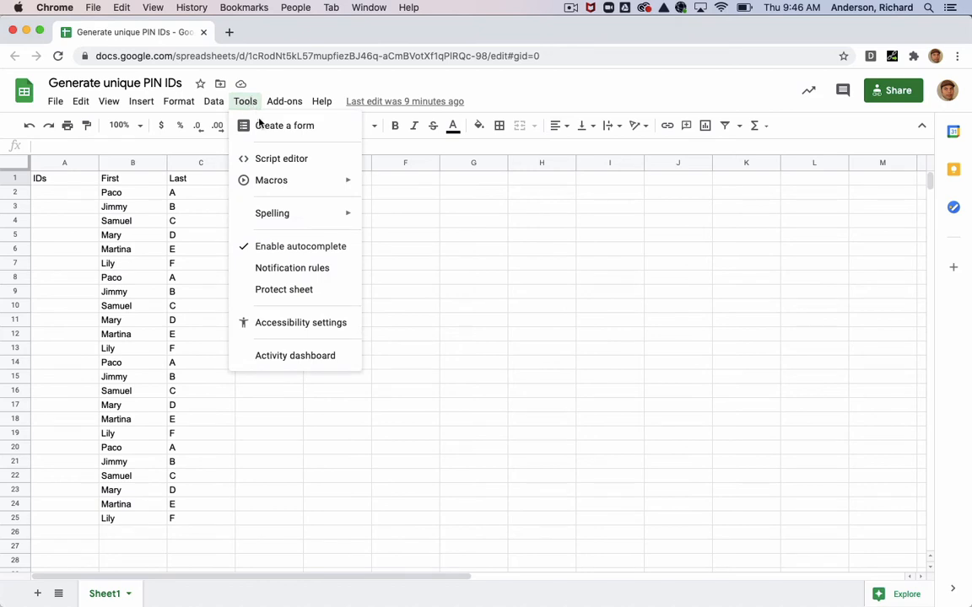
# Bring up the pins Apps Script project containing the generatePins function.
pyautogui.click(281, 158)
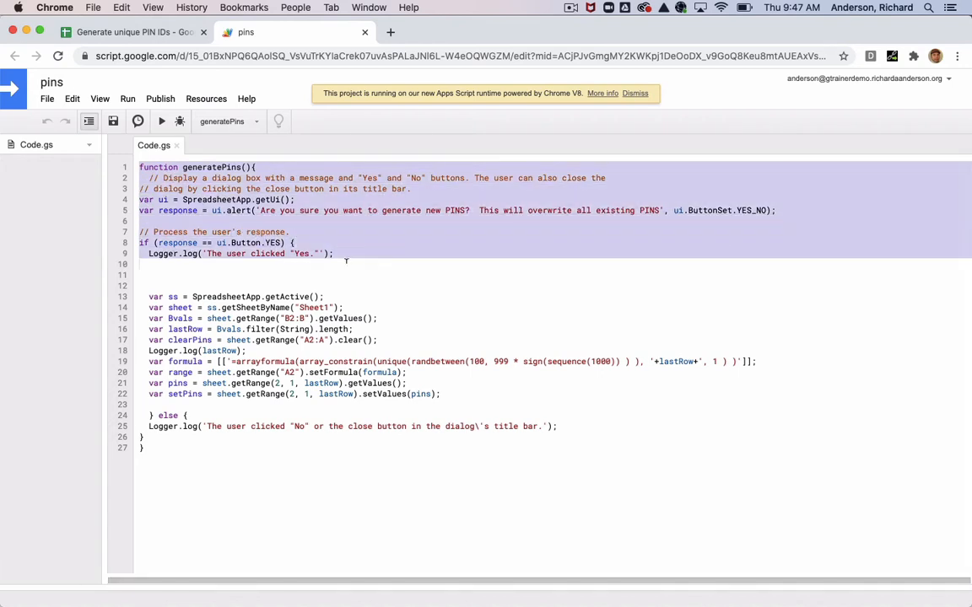
pyautogui.moveTo(317, 226)
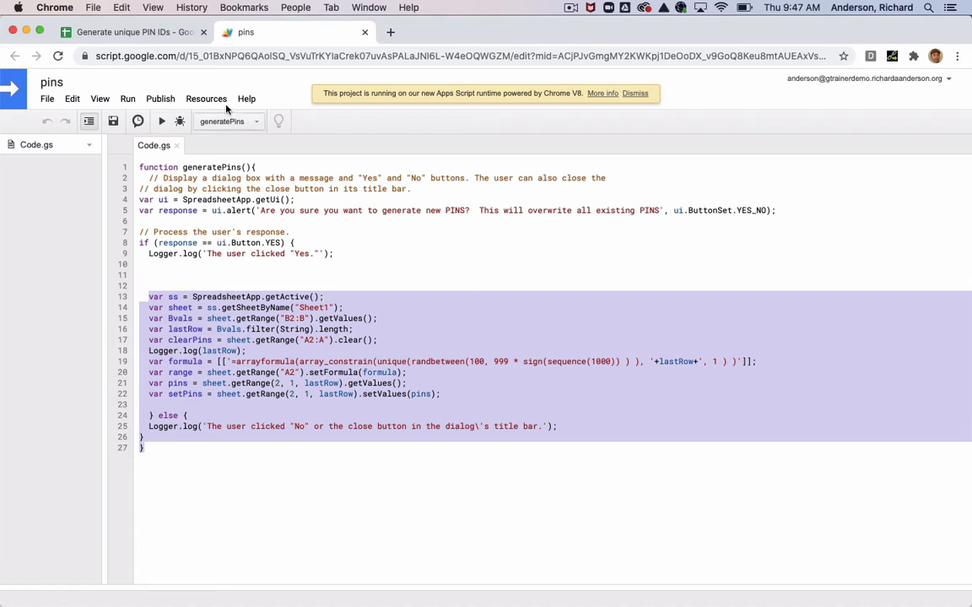
# Confirm in the spreadsheet that Lily in row 25 ends the name list, then return to the pins script.
pyautogui.click(118, 34)
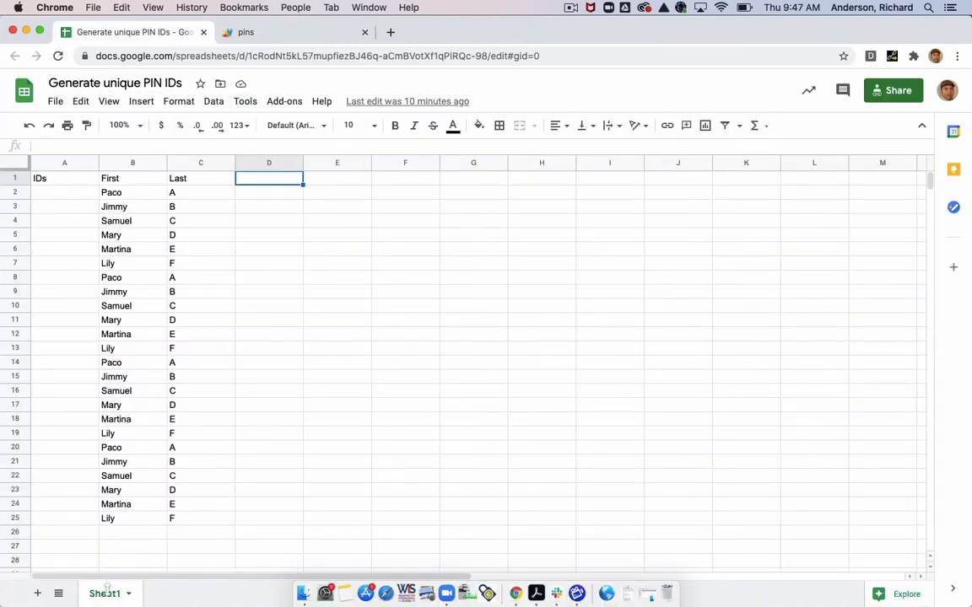
pyautogui.click(246, 32)
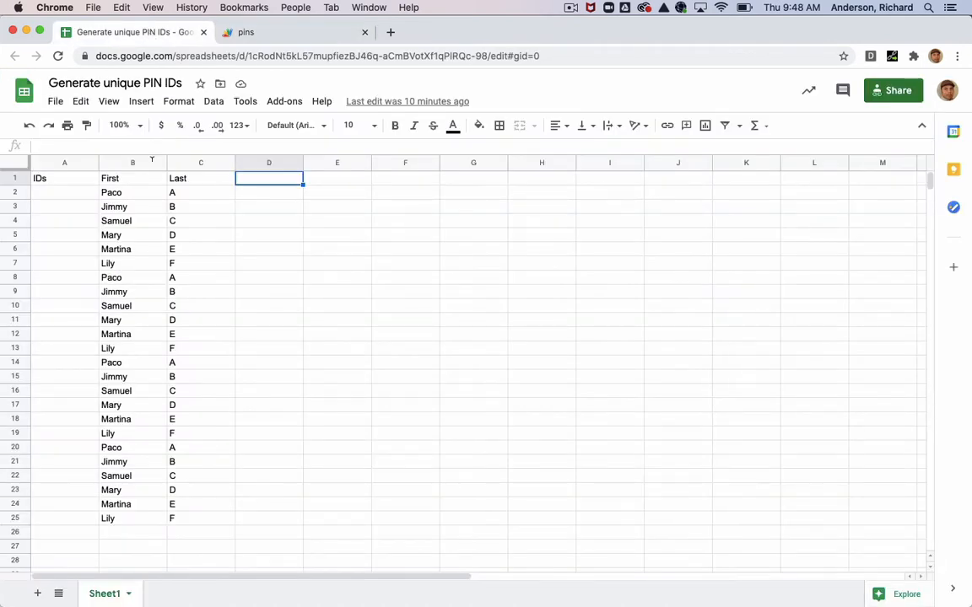
pyautogui.moveTo(132, 162)
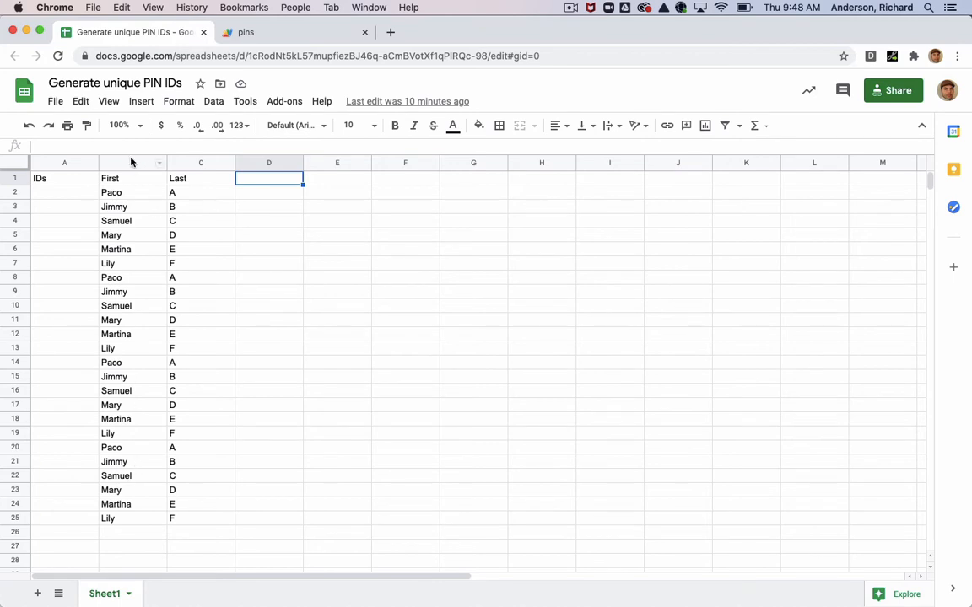
pyautogui.click(118, 520)
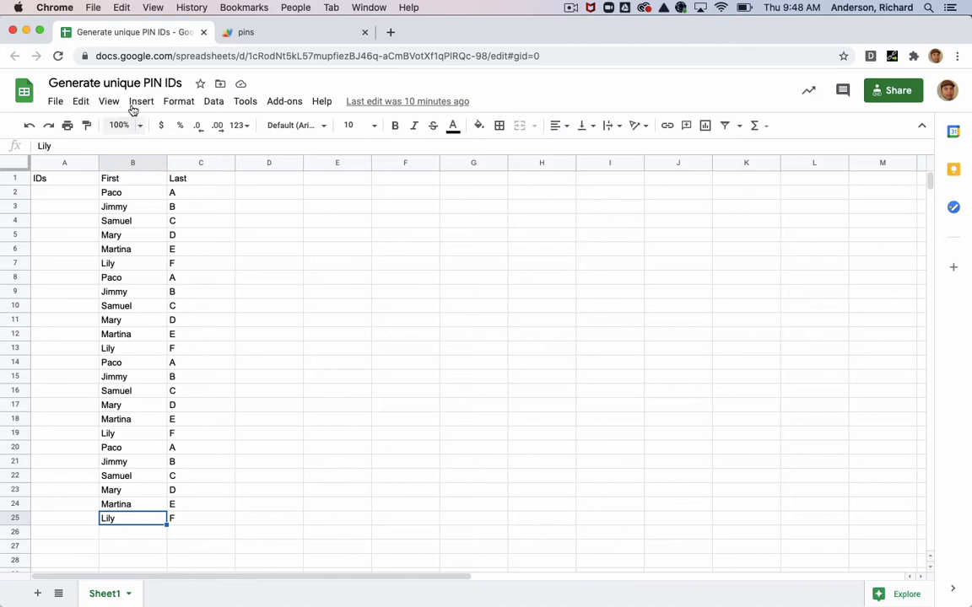
pyautogui.moveTo(161, 525)
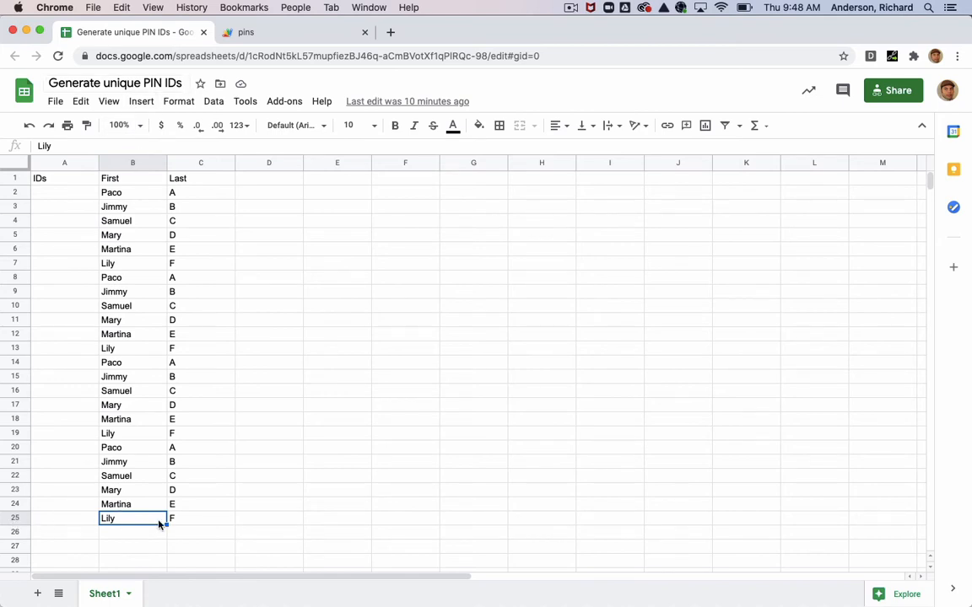
pyautogui.click(244, 32)
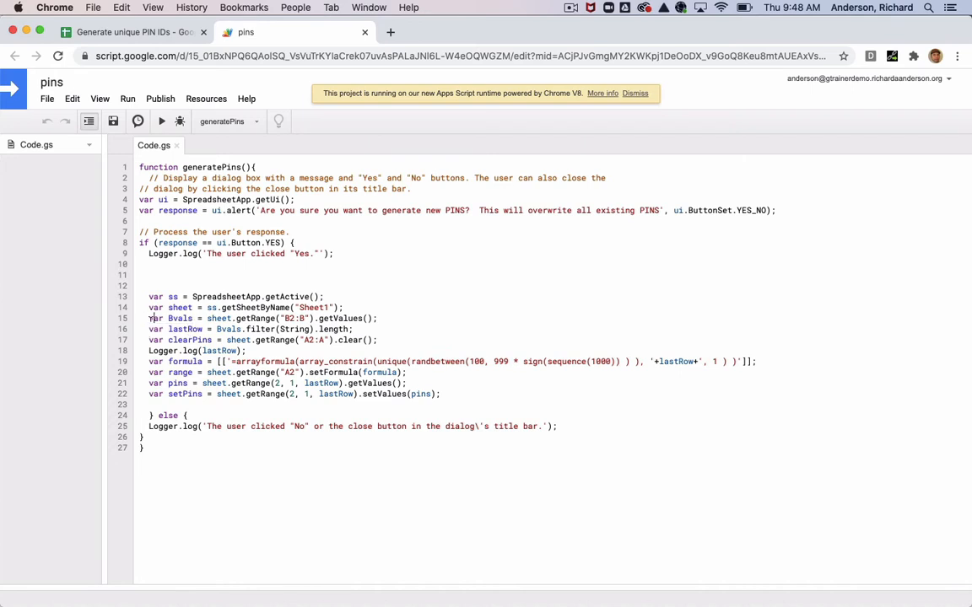
# Review the PIN formula line in generatePins, then select cell A25 at the end of the empty IDs column.
pyautogui.moveTo(149, 317); pyautogui.dragTo(354, 329)
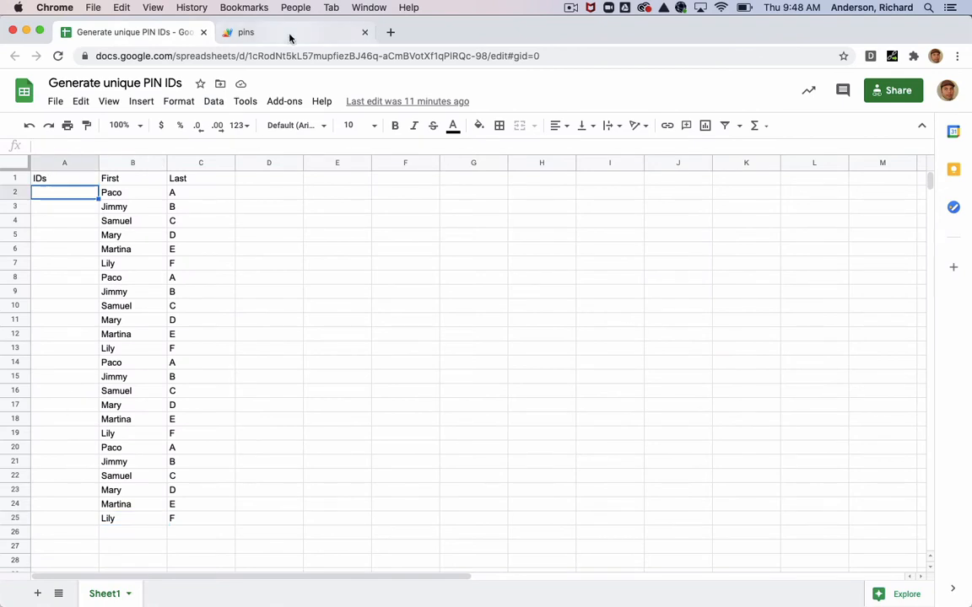
pyautogui.click(246, 32)
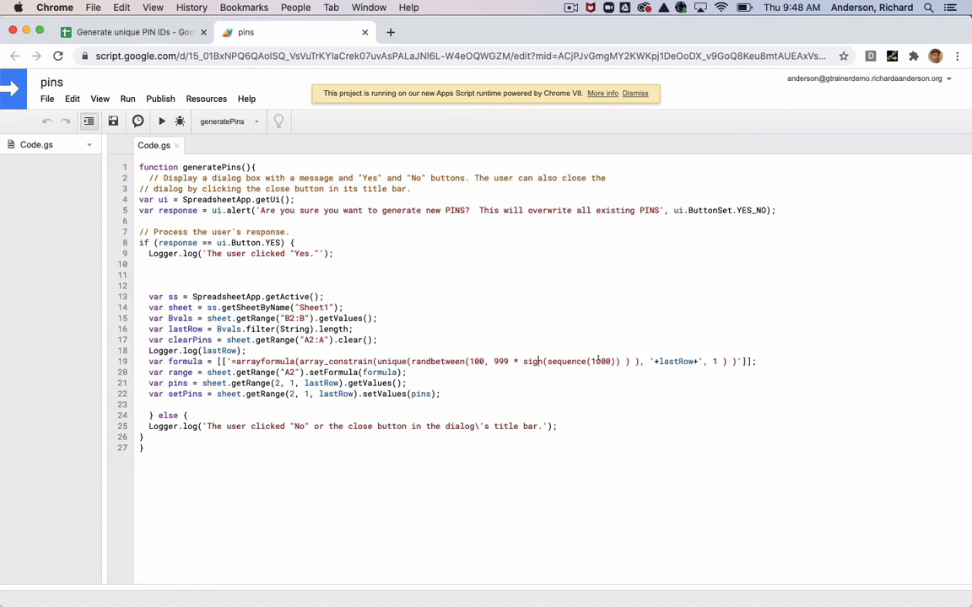
pyautogui.click(126, 34)
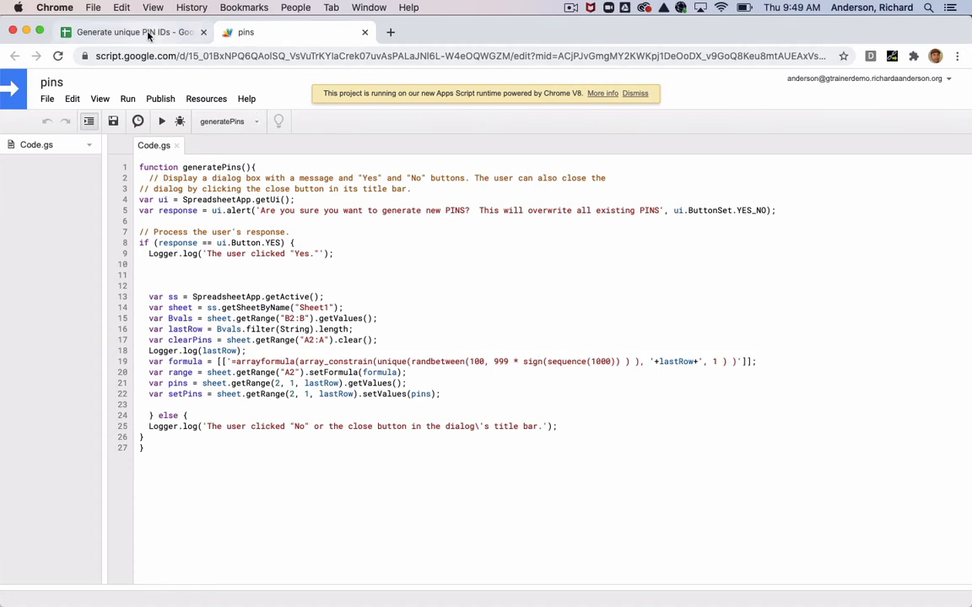
pyautogui.click(127, 32)
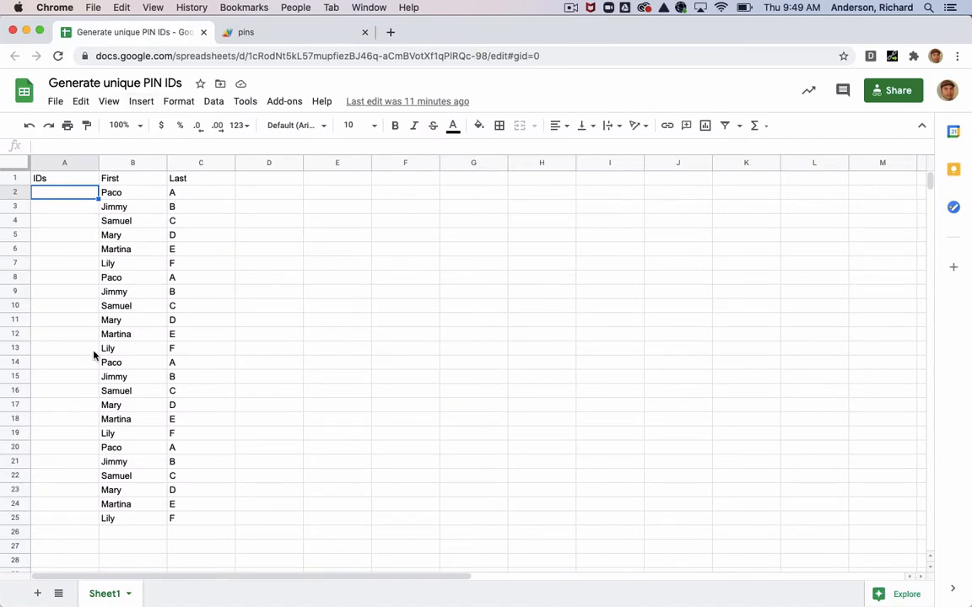
pyautogui.moveTo(95, 391)
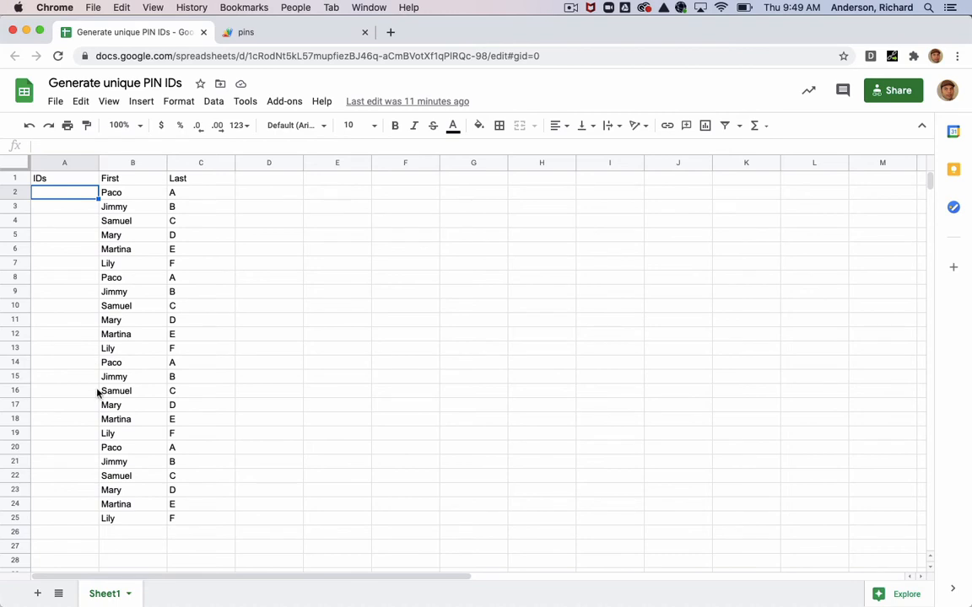
pyautogui.click(134, 517)
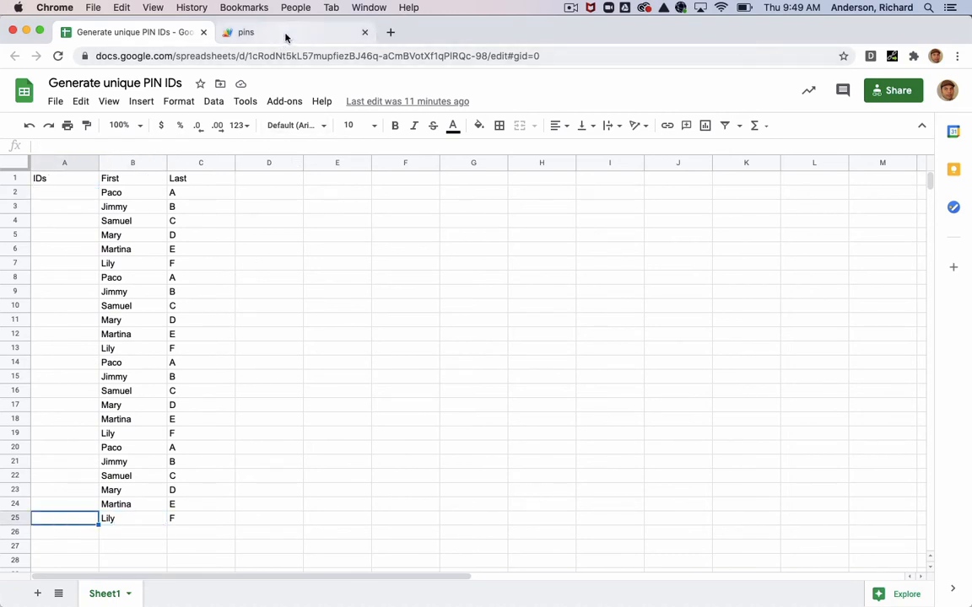
pyautogui.click(246, 32)
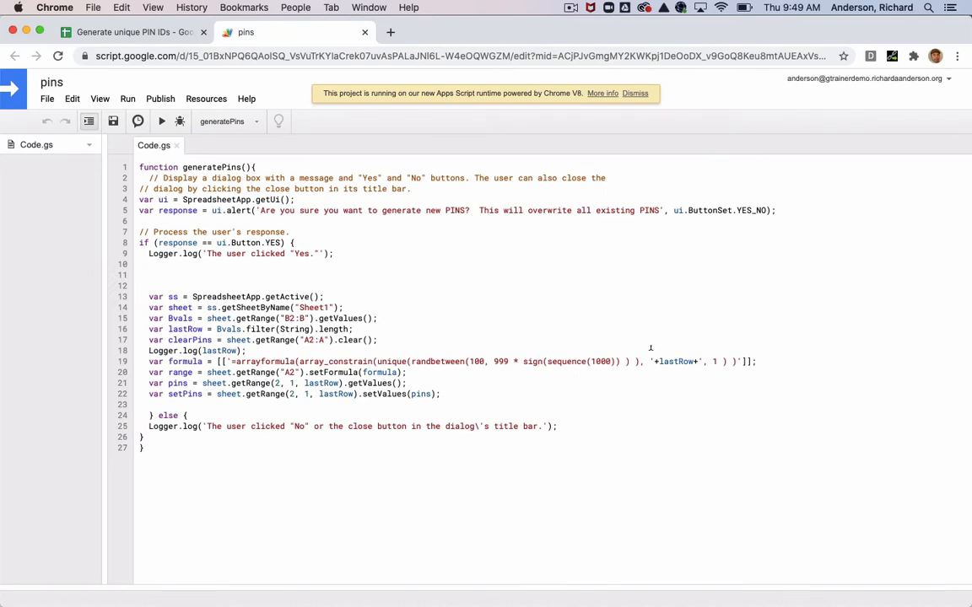
pyautogui.doubleClick(673, 361)
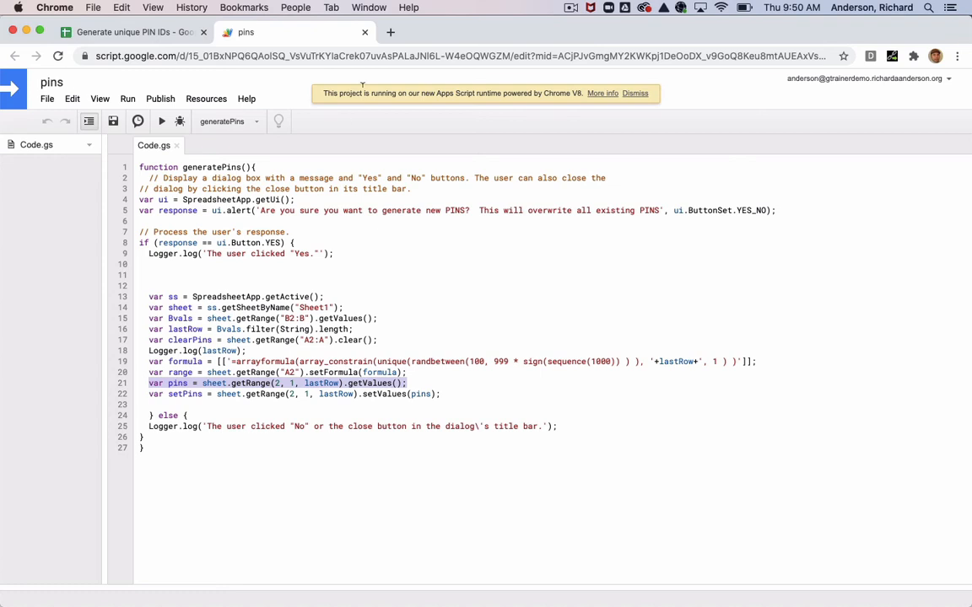
pyautogui.moveTo(530, 84)
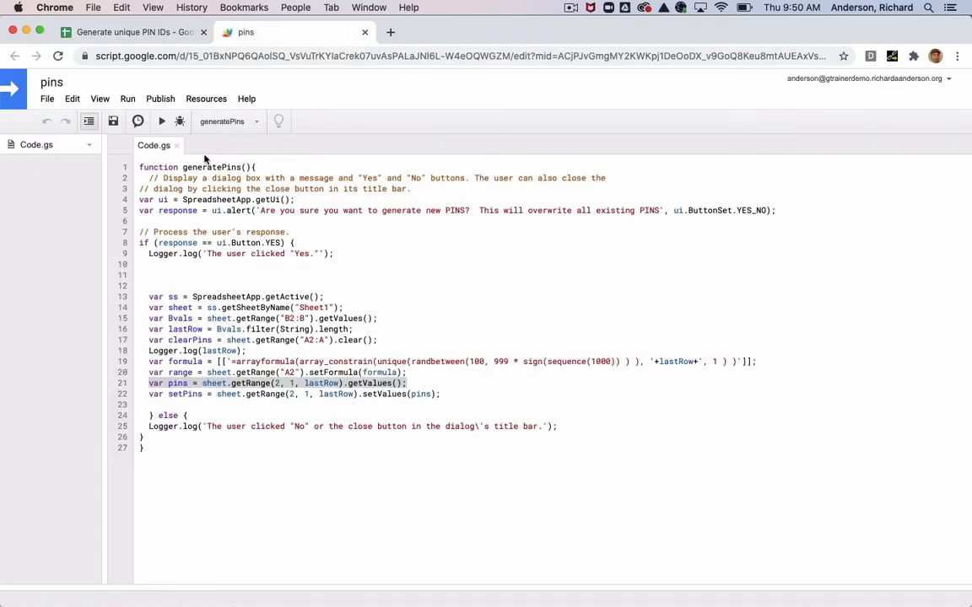
# Run generatePins and confirm, filling column A with three-digit PINs for rows 2–25.
pyautogui.click(162, 121)
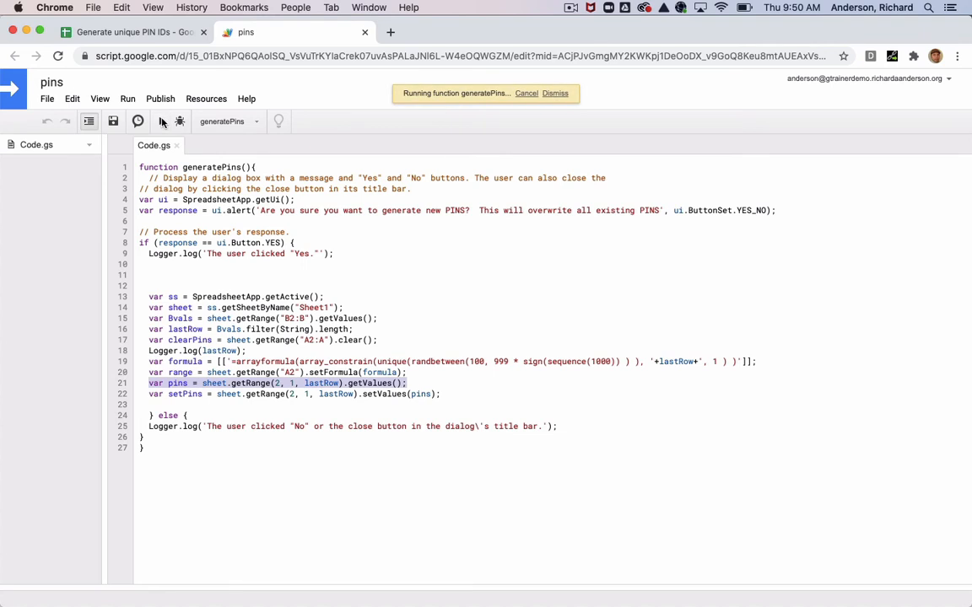
pyautogui.click(127, 32)
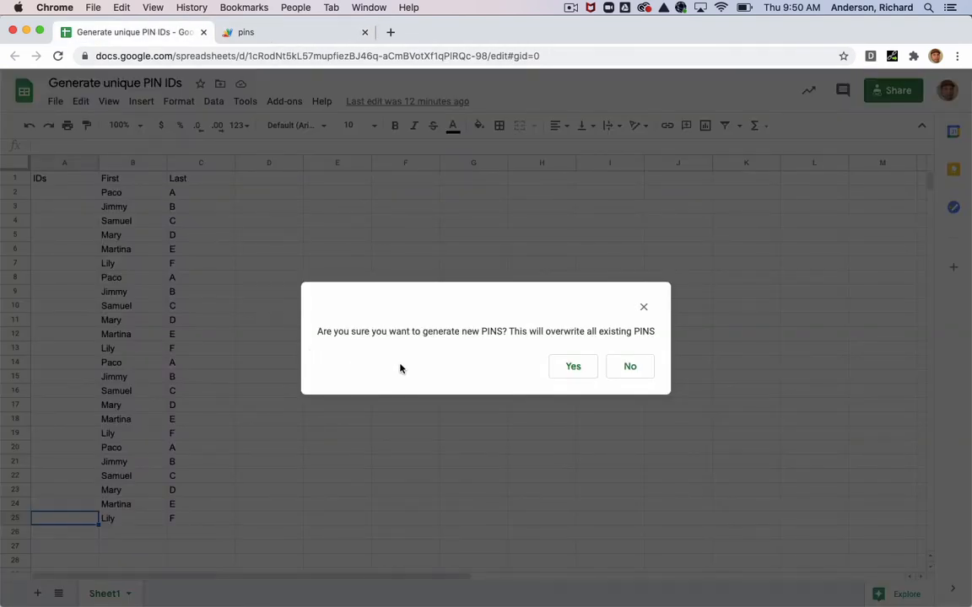
pyautogui.moveTo(411, 368)
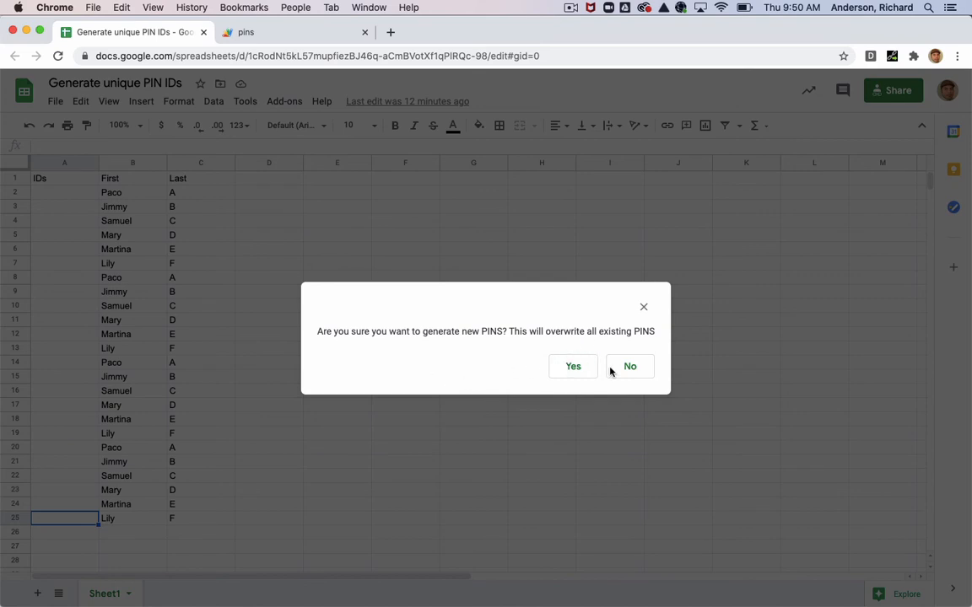
pyautogui.click(629, 366)
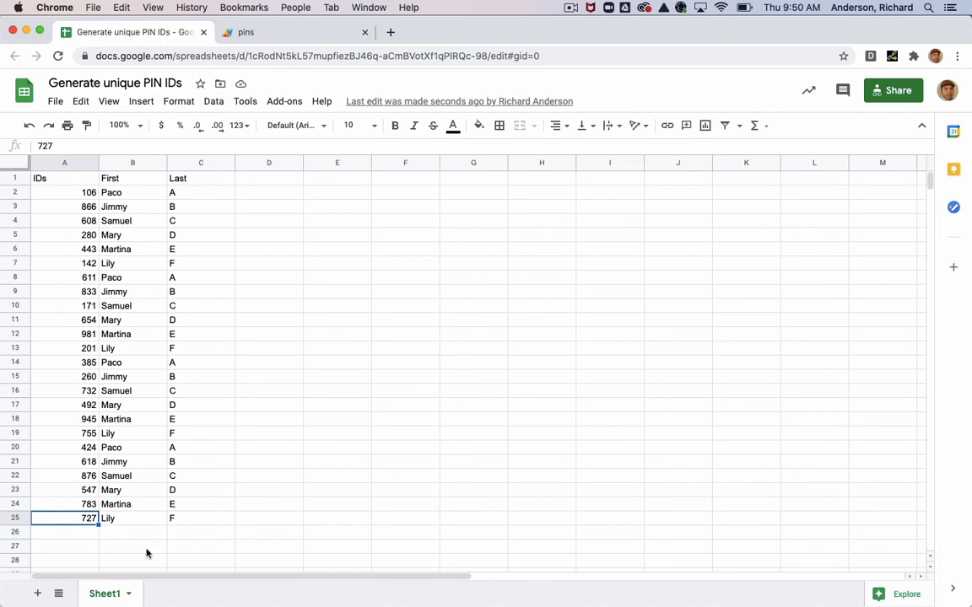
# Fill the last block of names and letters in B:C down to about row 242, then return to the pins script.
pyautogui.scroll(-3)
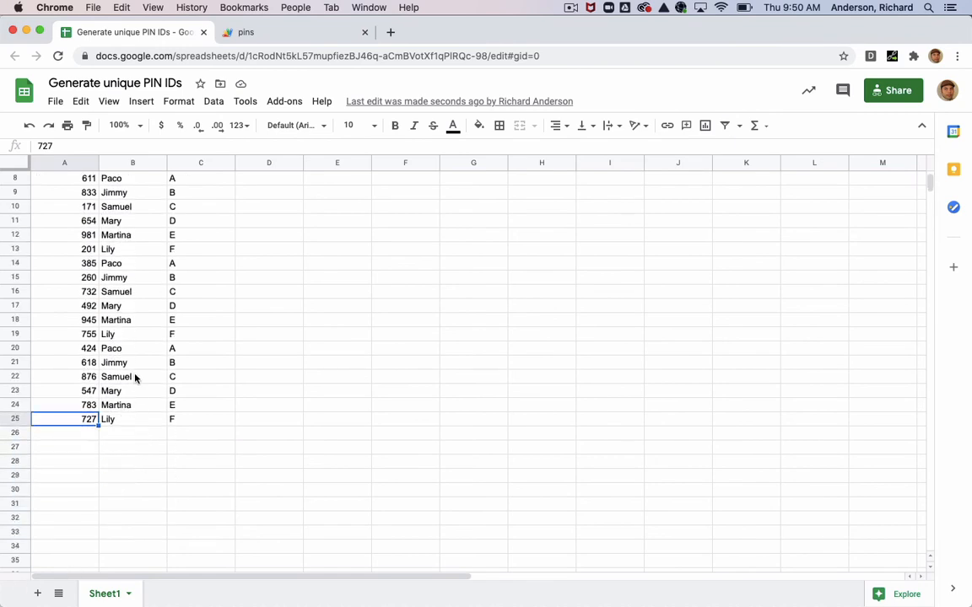
pyautogui.click(132, 418)
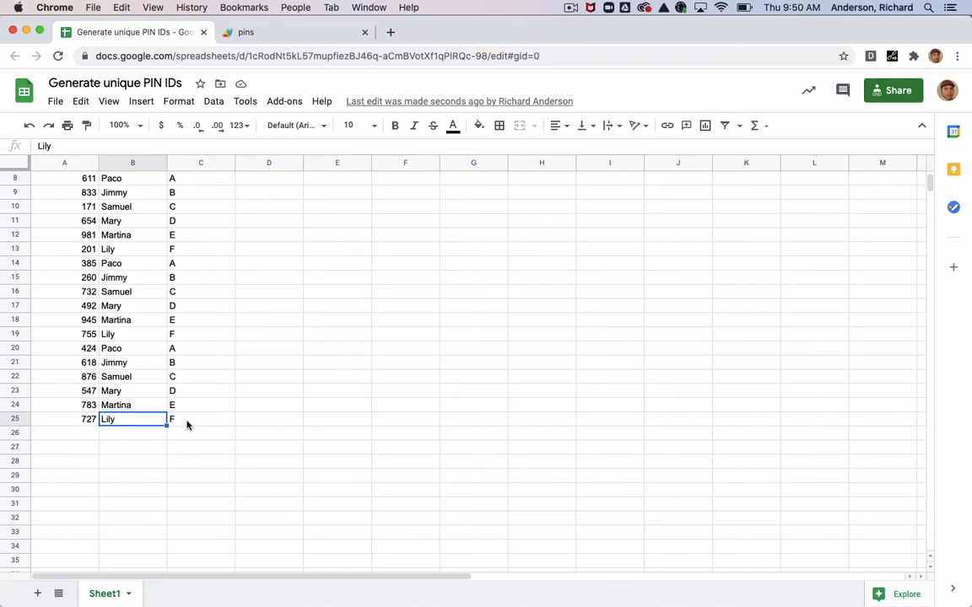
pyautogui.click(199, 418)
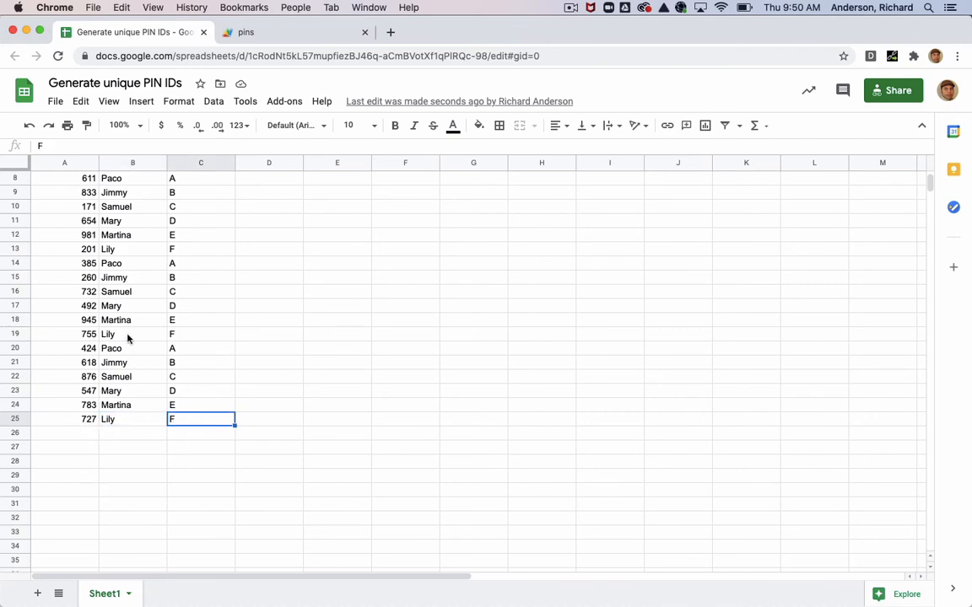
pyautogui.moveTo(131, 334); pyautogui.dragTo(200, 418)
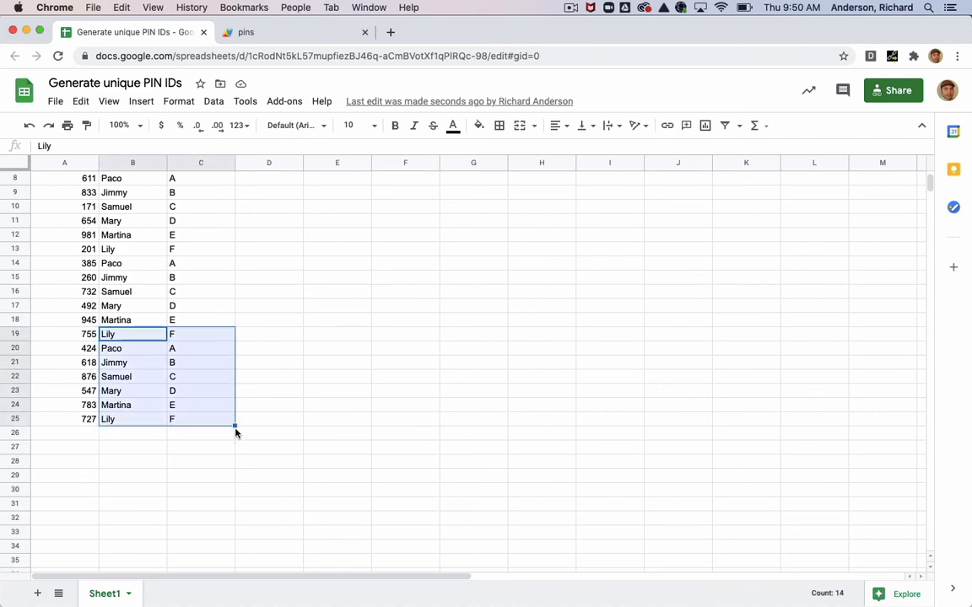
pyautogui.scroll(-3)
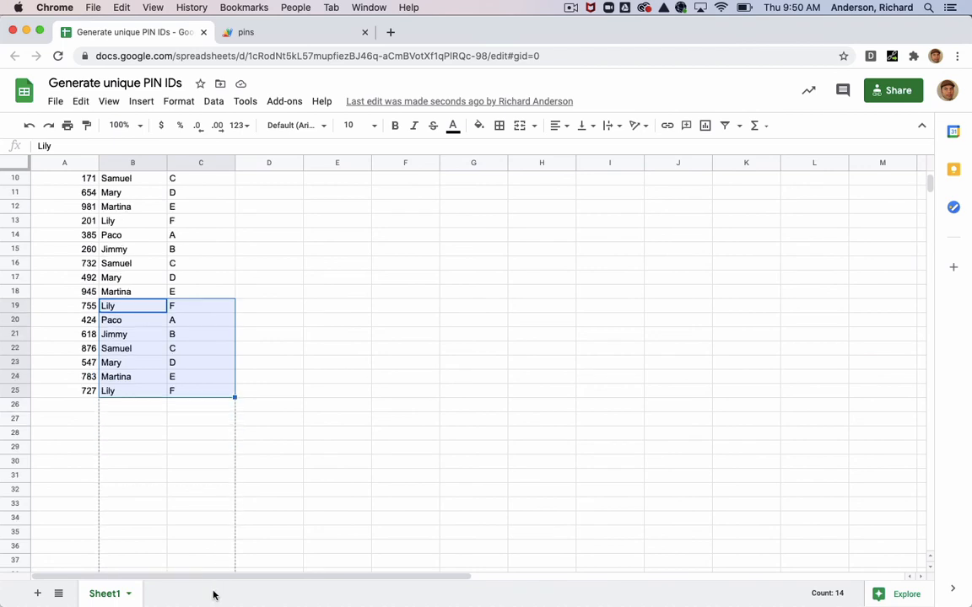
pyautogui.scroll(-3)
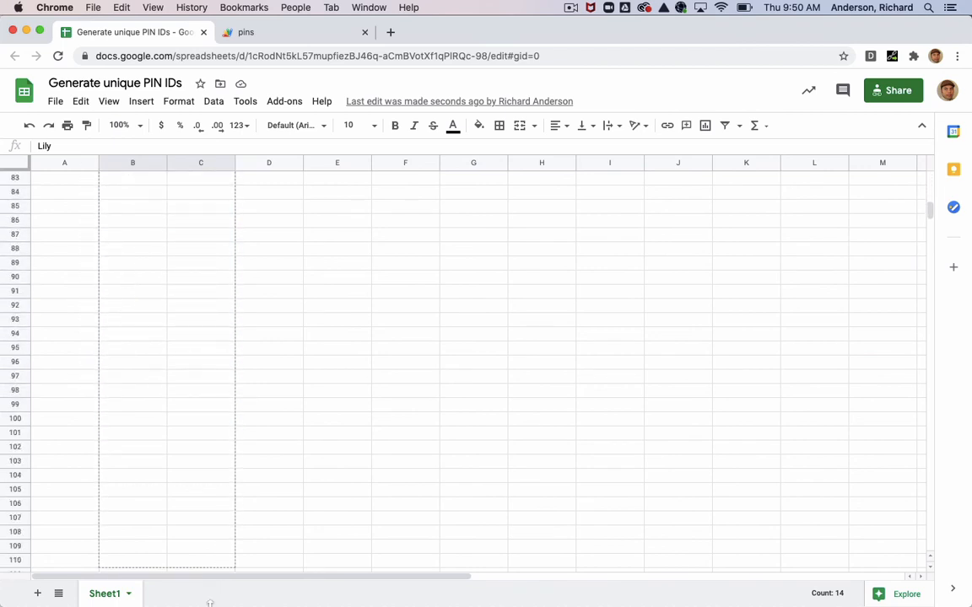
pyautogui.scroll(-3)
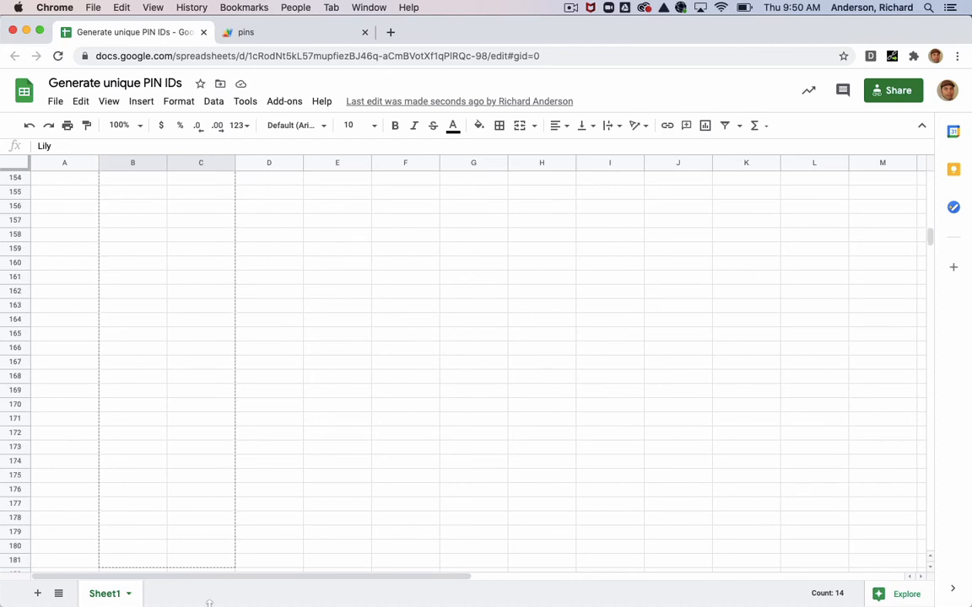
pyautogui.scroll(-3)
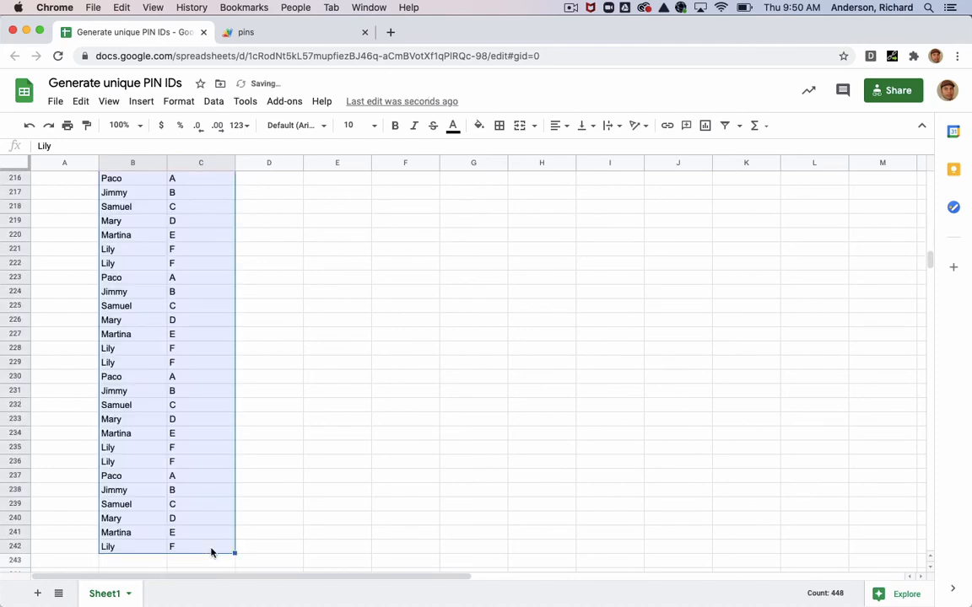
pyautogui.click(246, 32)
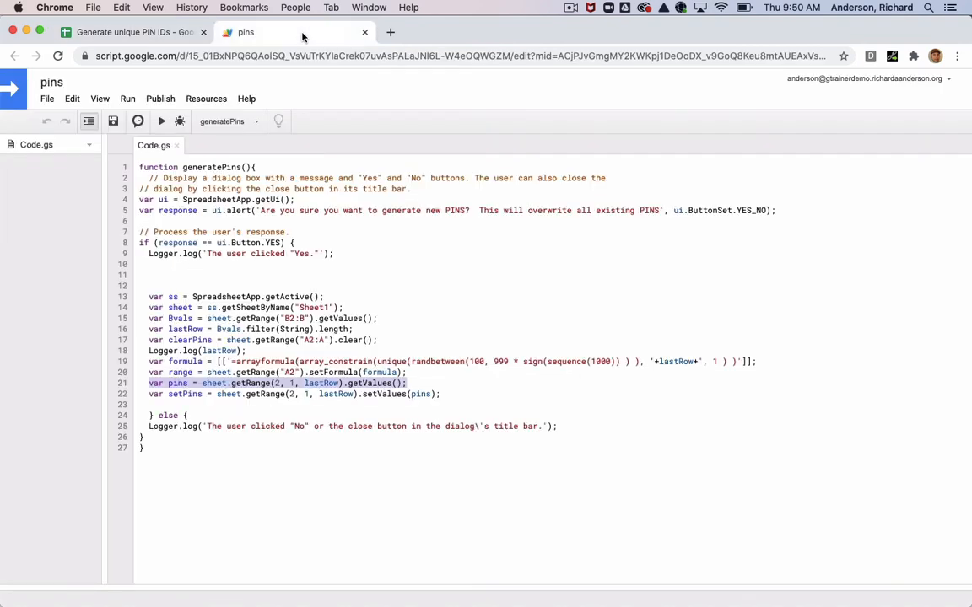
# Rerun generatePins and confirm the overwrite so PINs fill column A past row 150.
pyautogui.click(162, 121)
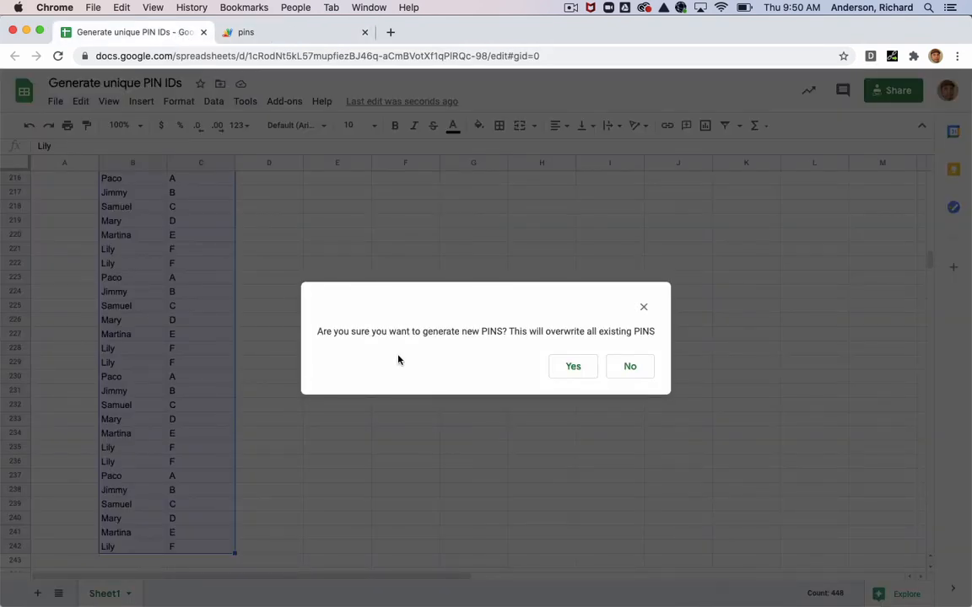
pyautogui.moveTo(540, 352)
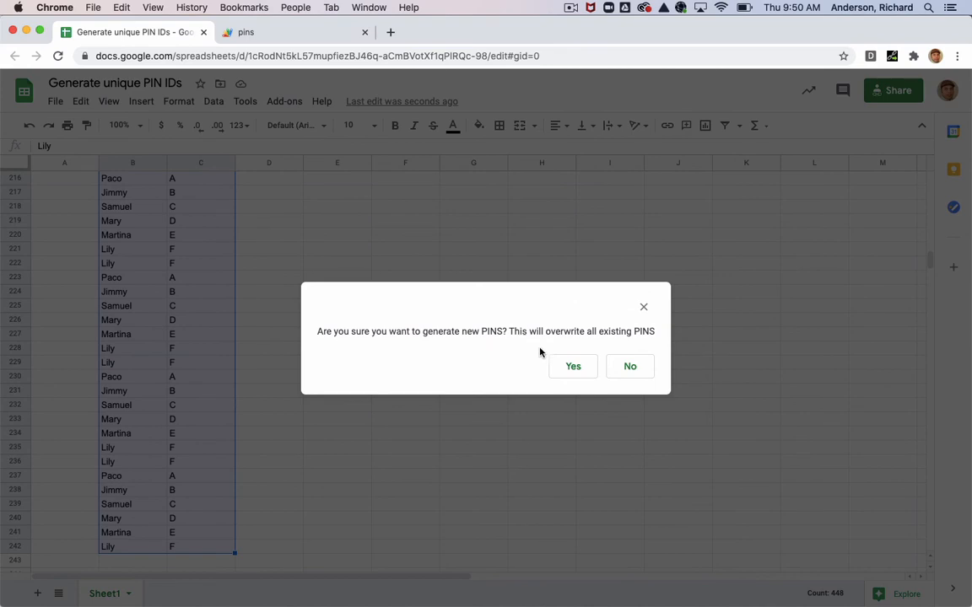
pyautogui.moveTo(186, 408)
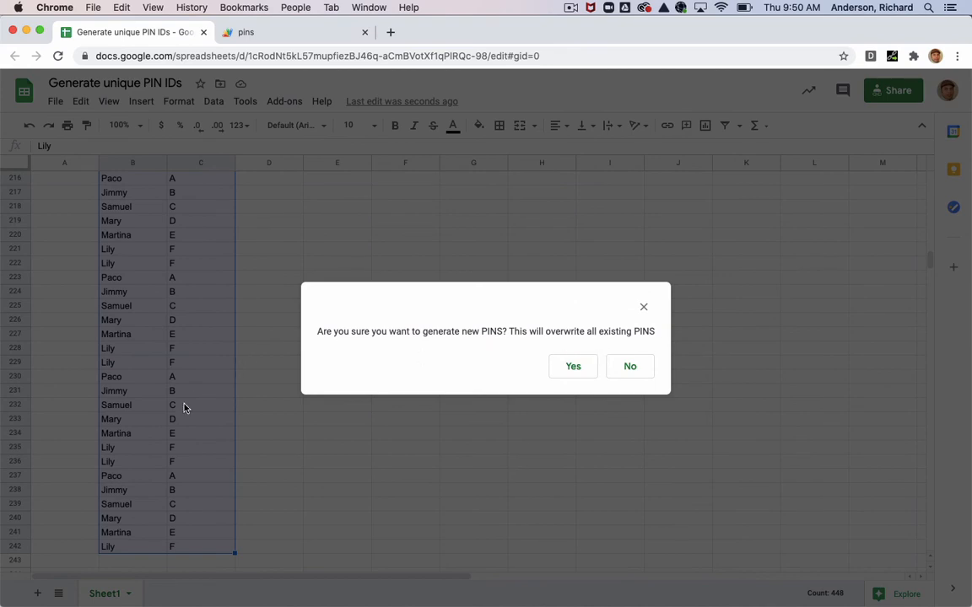
pyautogui.moveTo(62, 208)
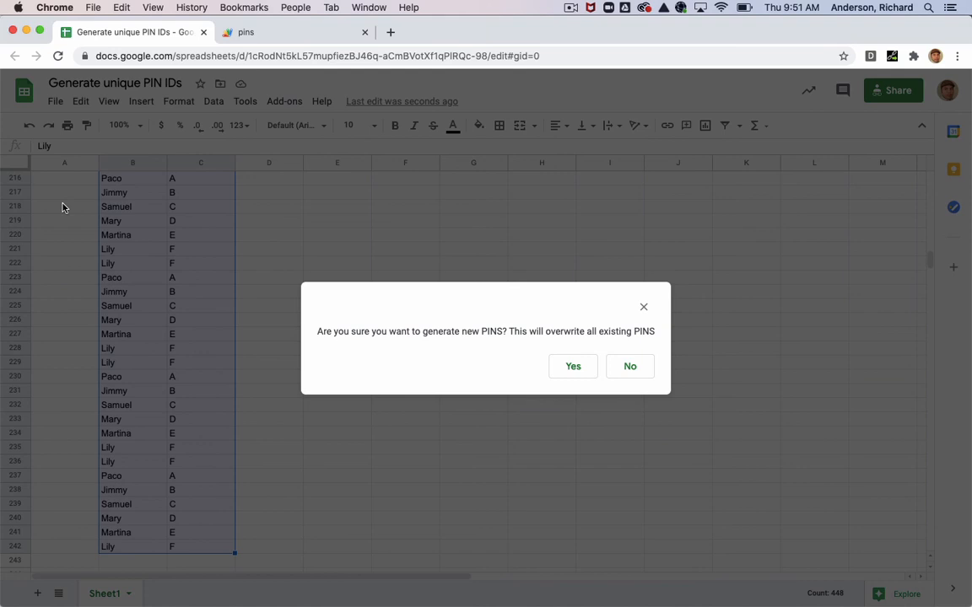
pyautogui.moveTo(576, 344)
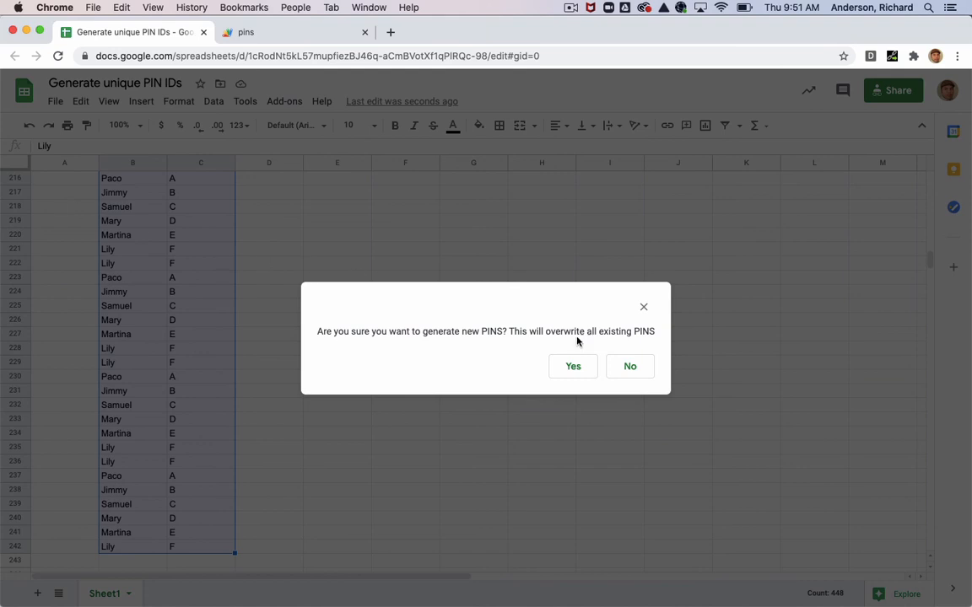
pyautogui.click(572, 366)
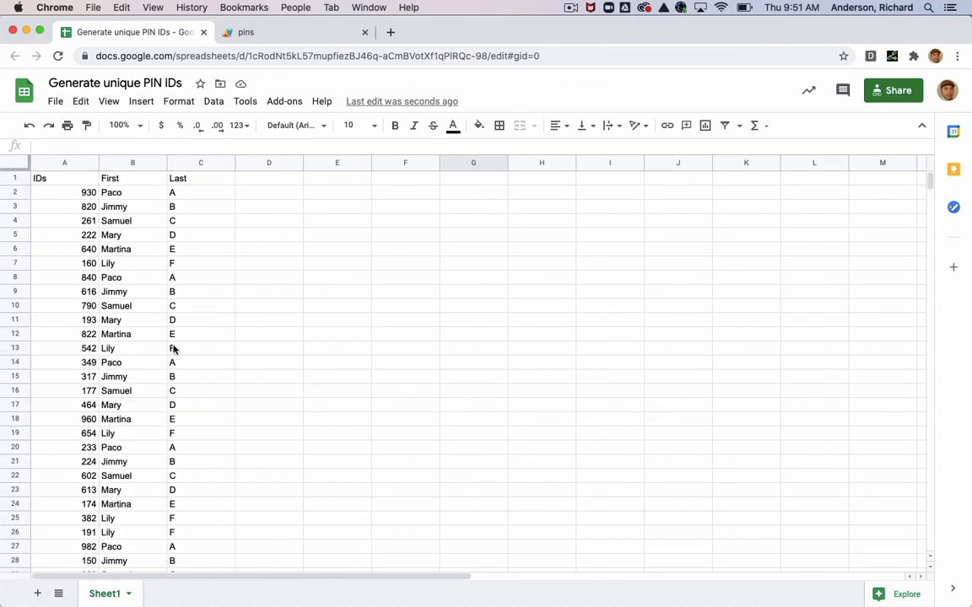
pyautogui.scroll(-3)
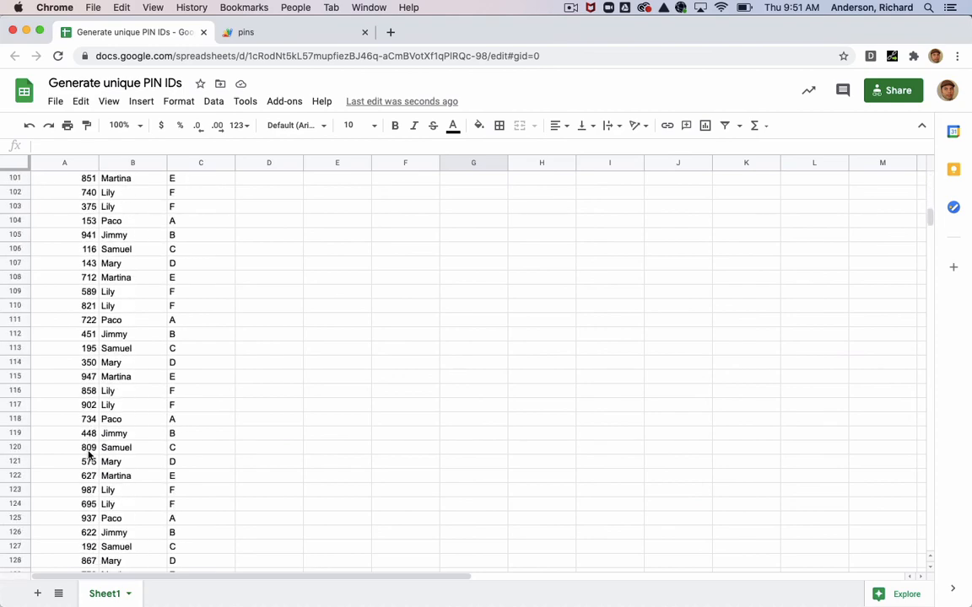
pyautogui.scroll(-3)
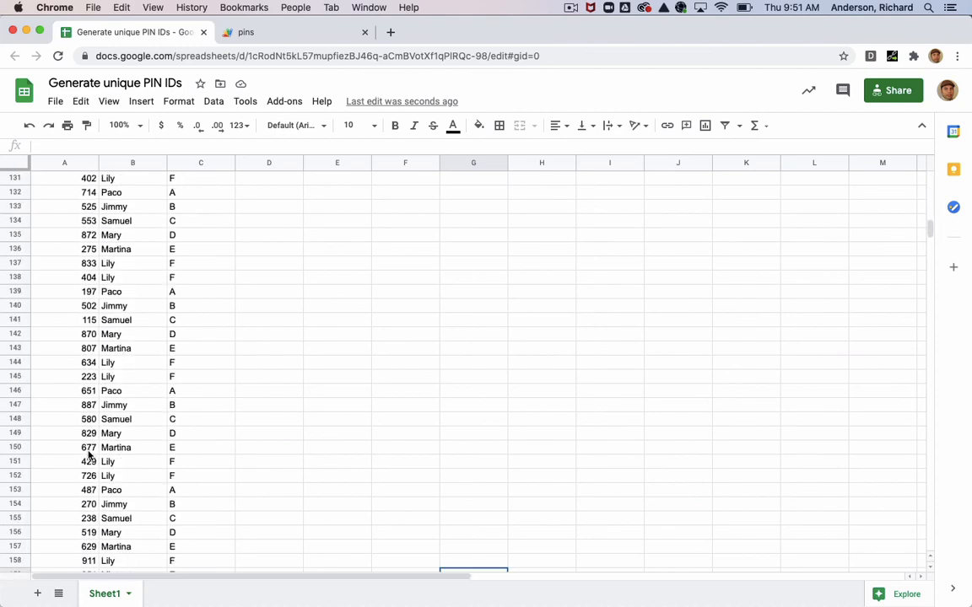